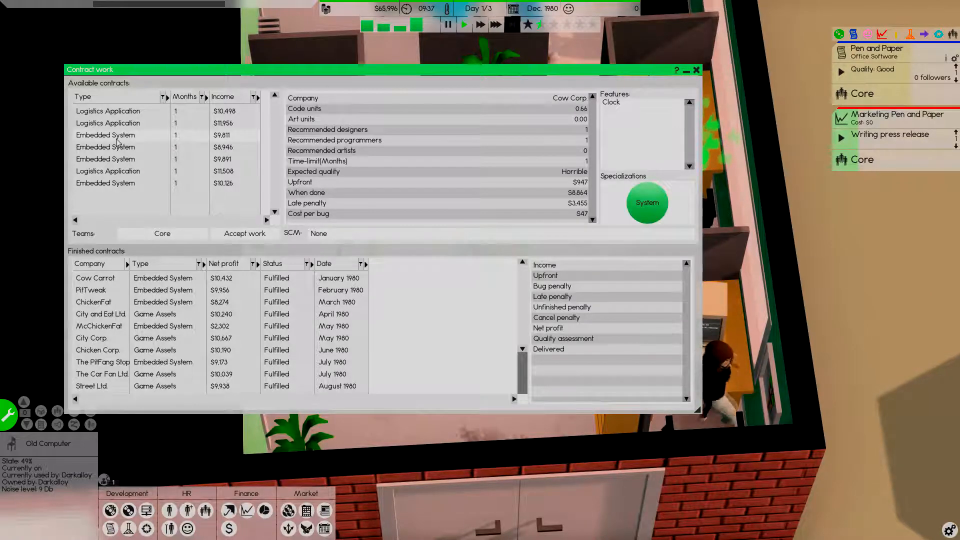
- Let staff write the Pen and Paper press release until McCar Sausage Corp. pays $7,834
click(244, 234)
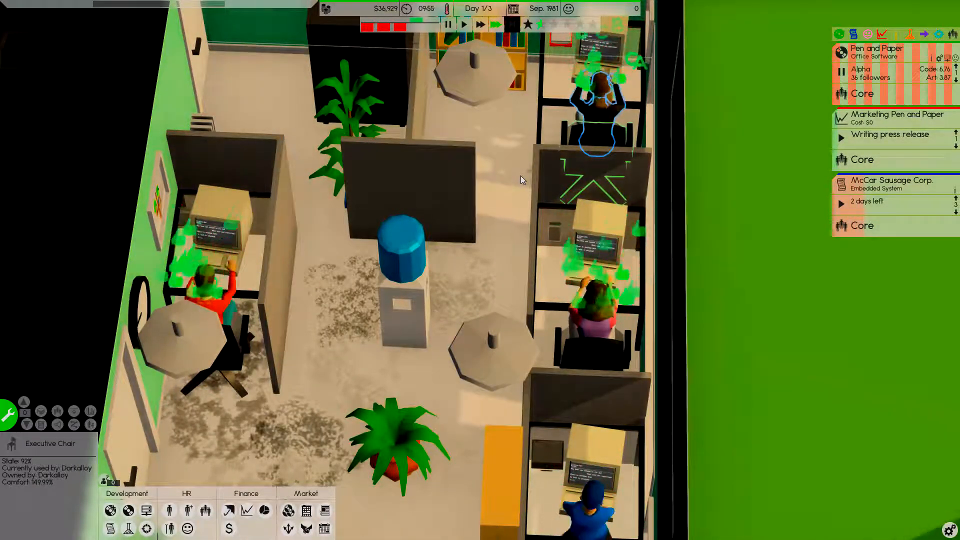
click(889, 134)
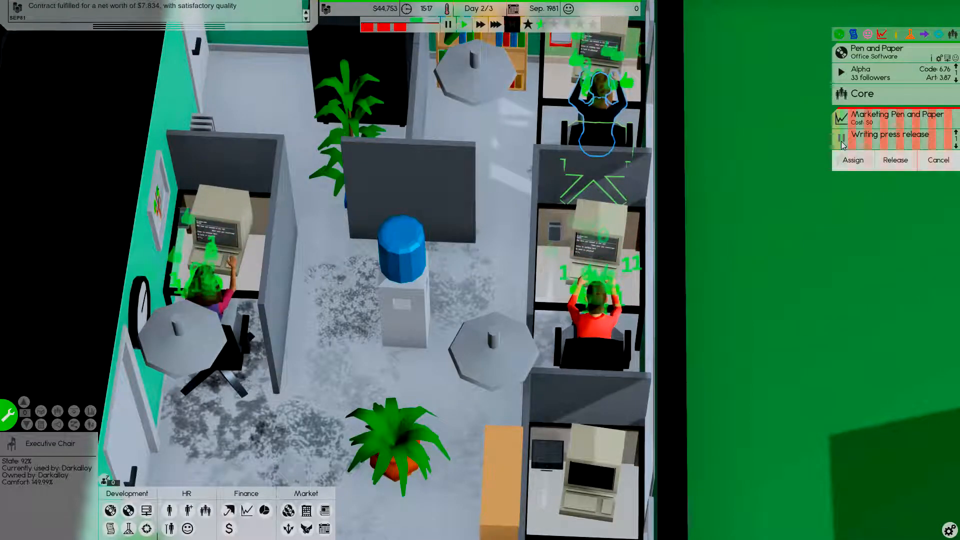